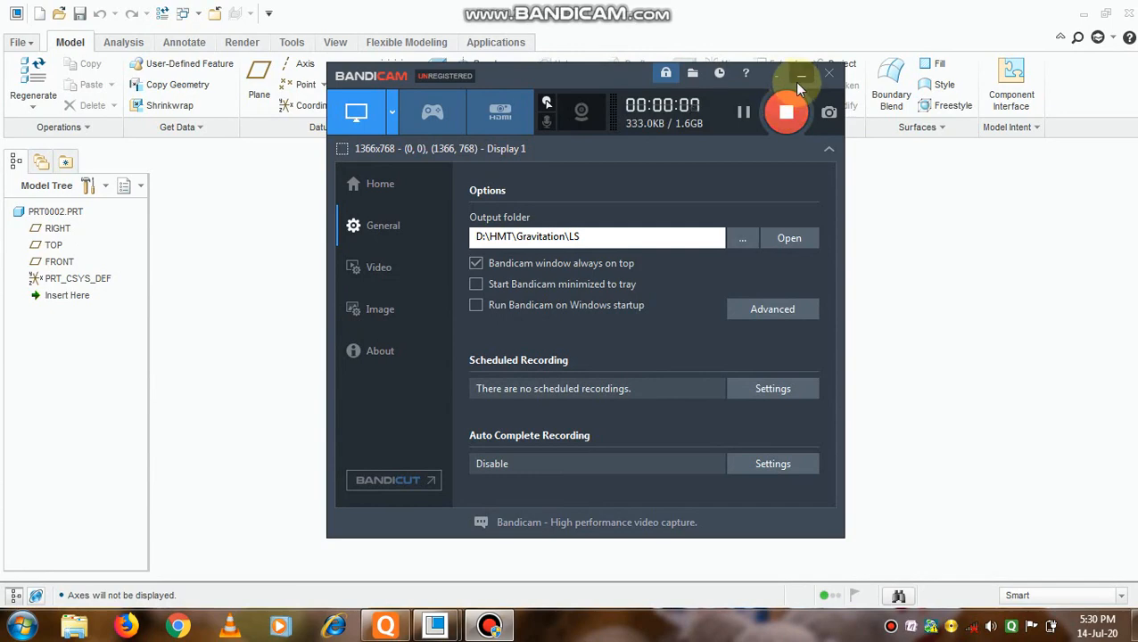
Start a new sketch on the TOP datum plane of part PRT0002.
left_click(801, 76)
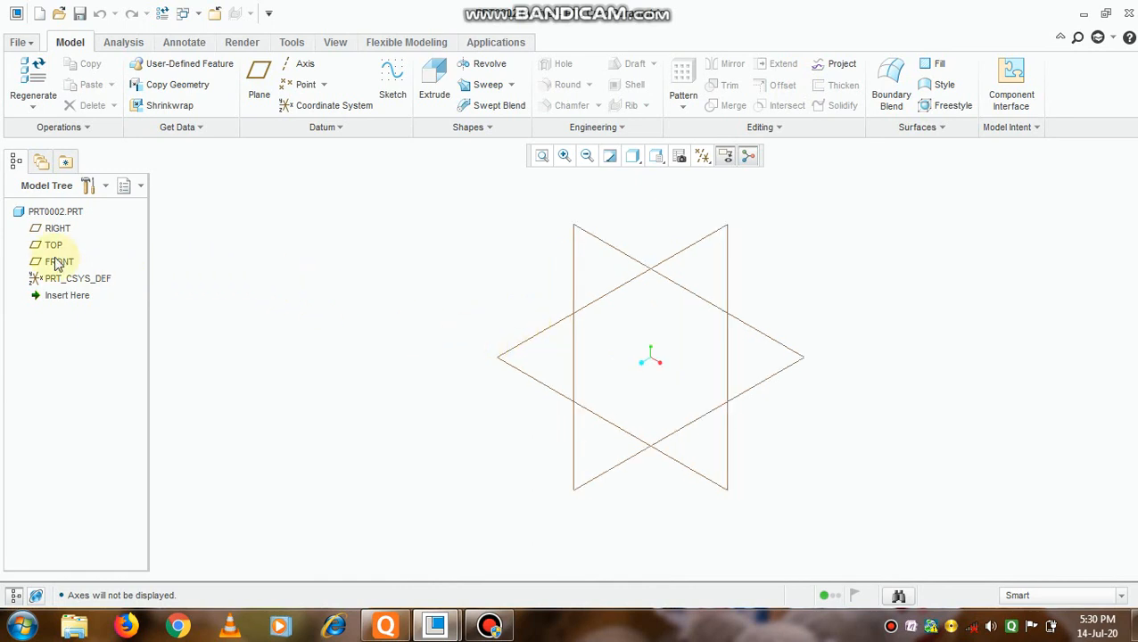
left_click(53, 245)
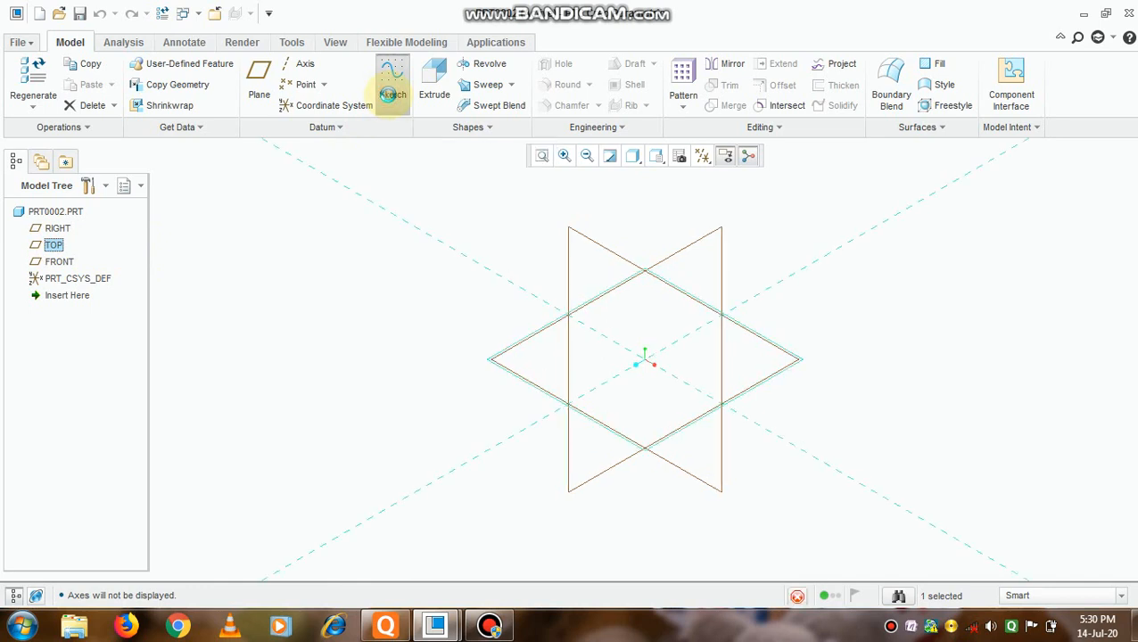
left_click(392, 94)
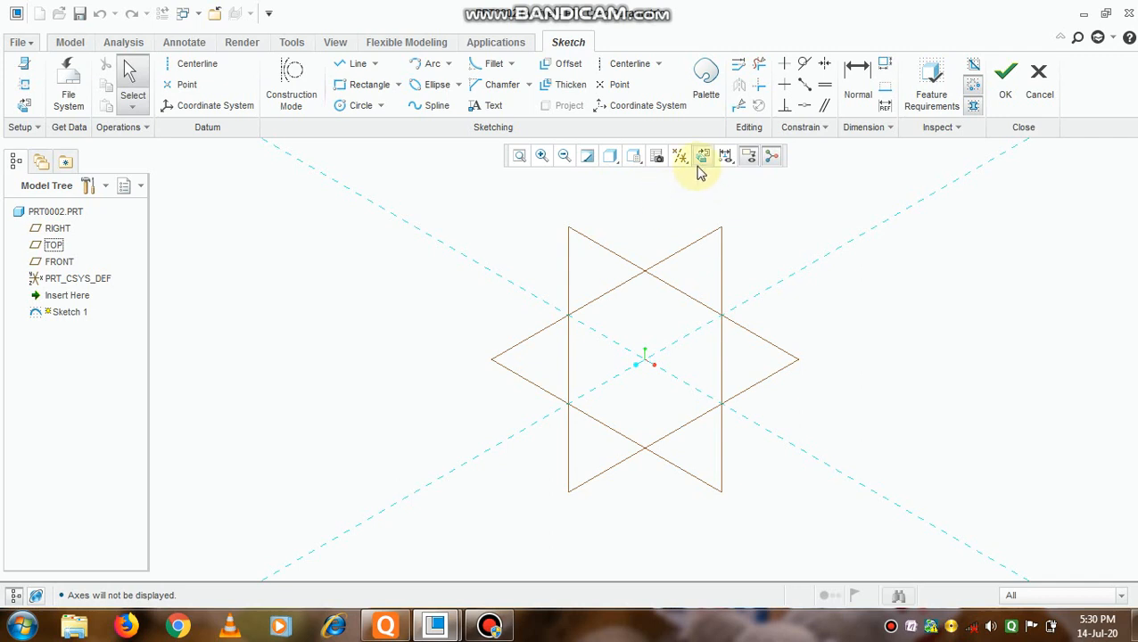
Orient the view face-on to the sketch plane.
left_click(703, 156)
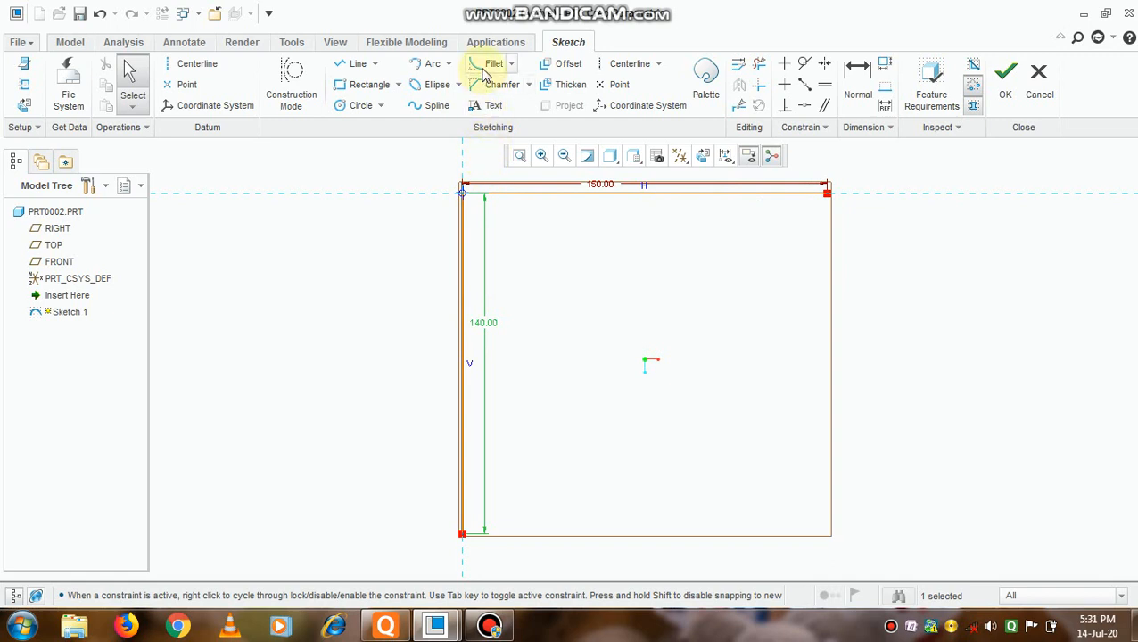
mouse_move(451, 168)
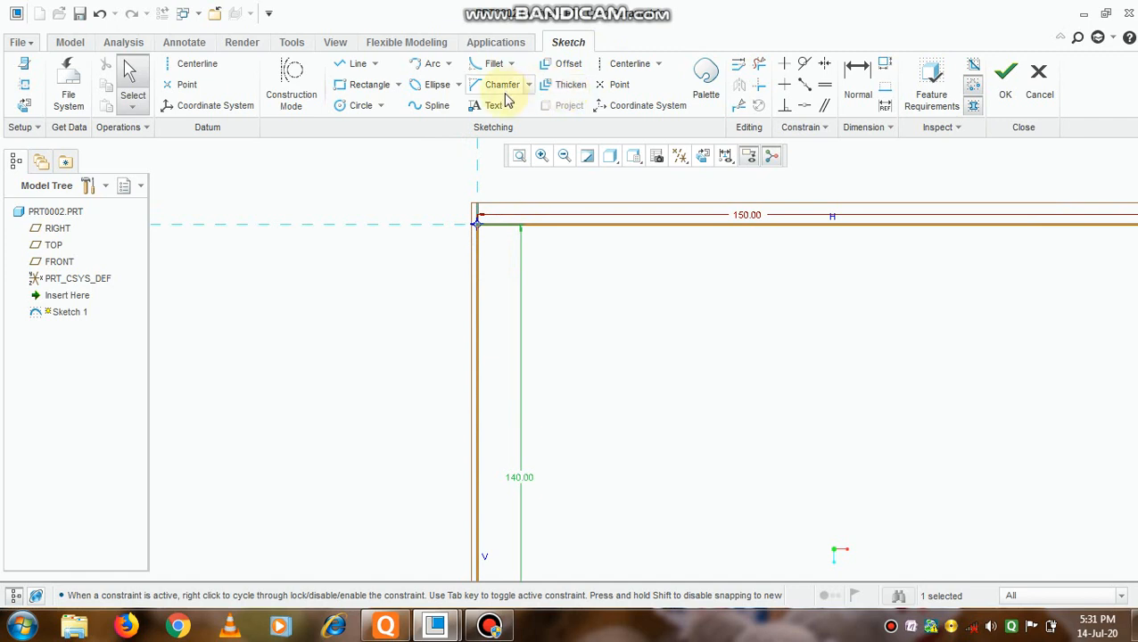
Fillet the top-left path corner, entering radius 50 and then re-editing the radius to 75.
left_click(494, 63)
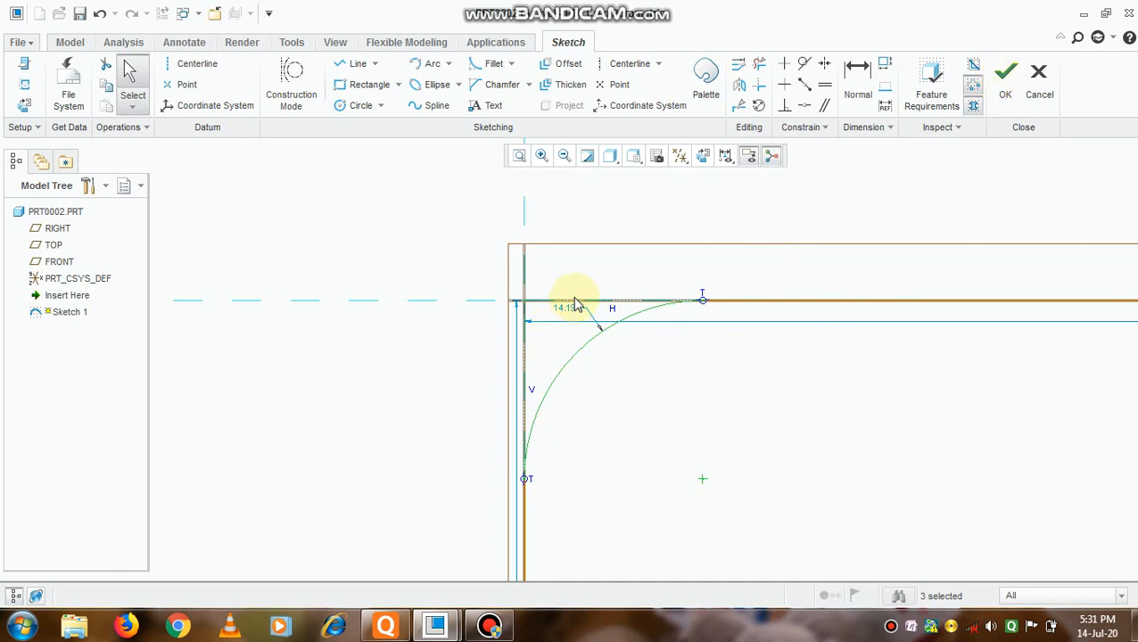
double_click(566, 307)
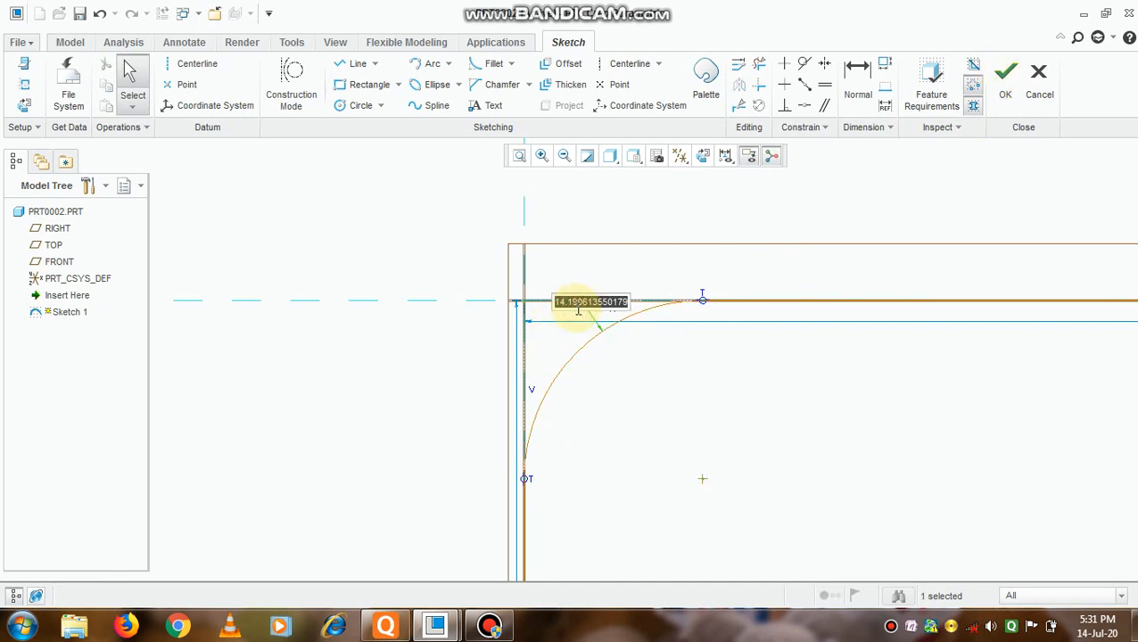
type("50.00")
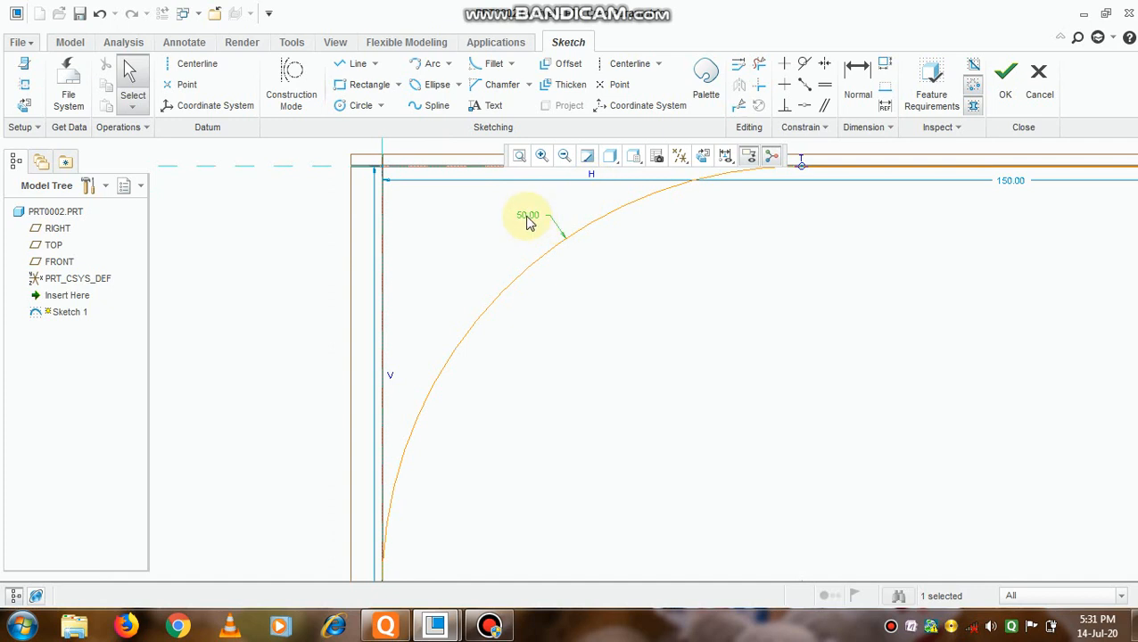
double_click(527, 214)
type("75")
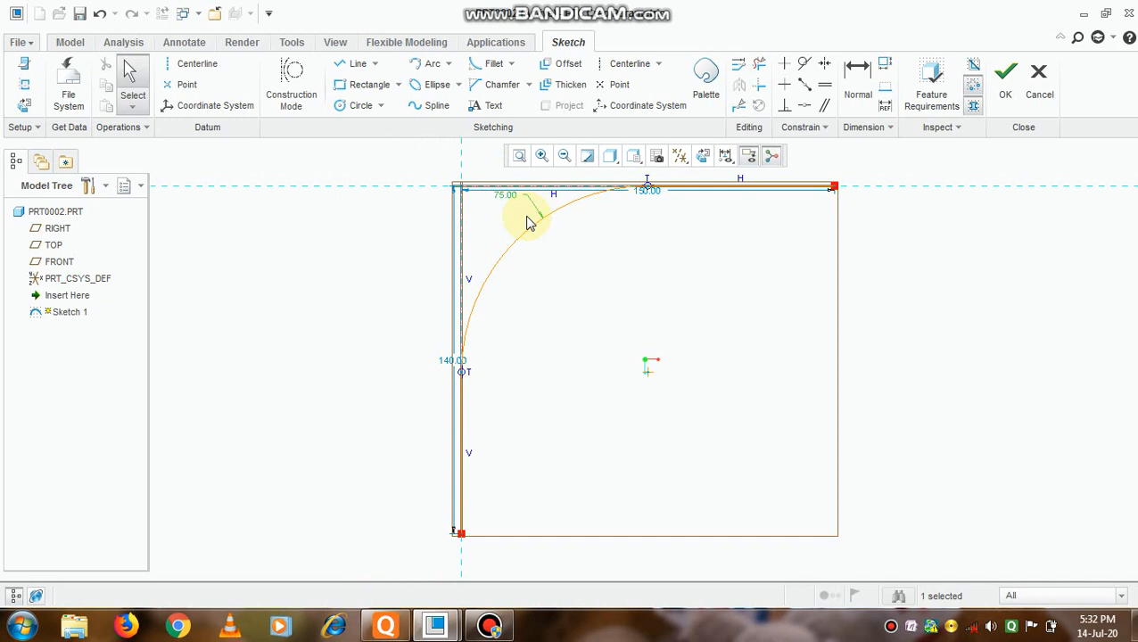
mouse_move(973, 105)
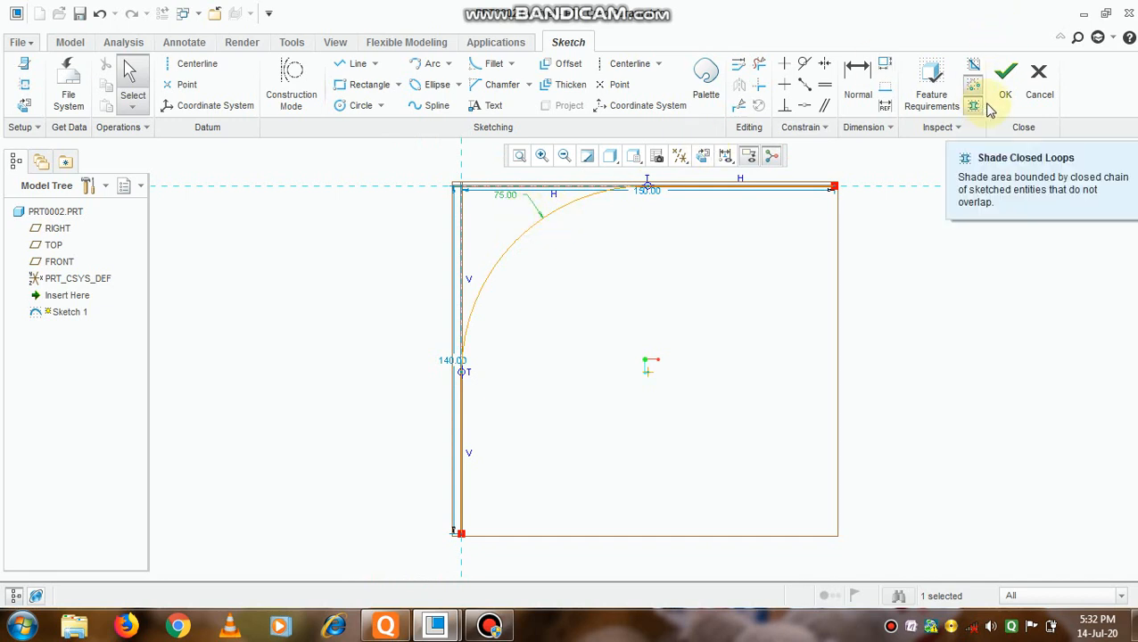
mouse_move(1005, 94)
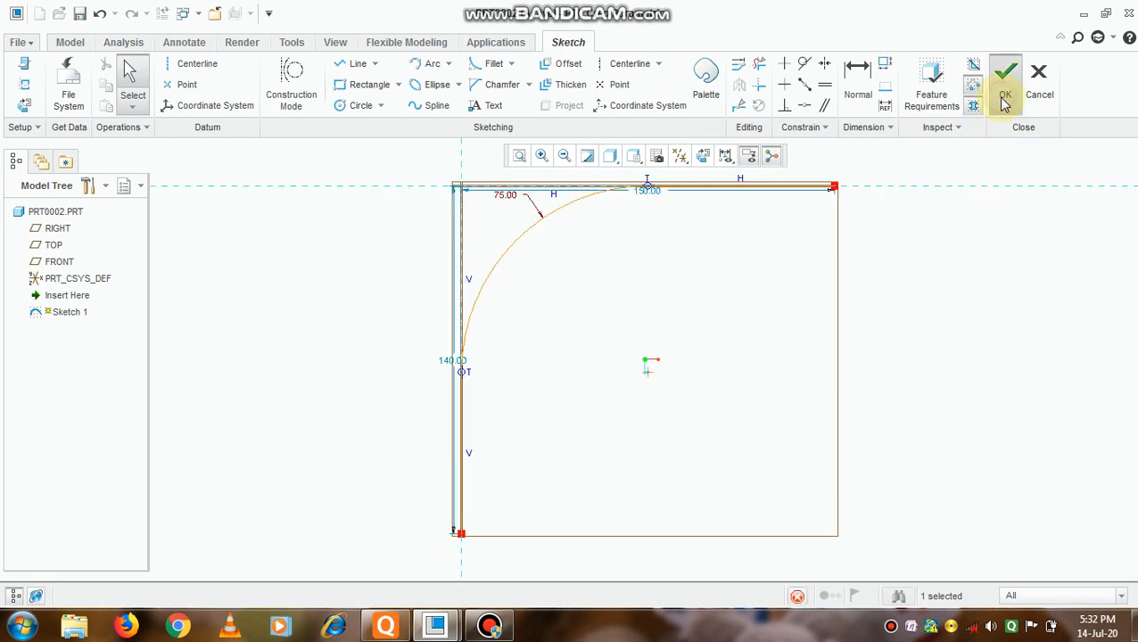
Finish Sketch 1, then hide datum planes and toggle coordinate system display.
left_click(1005, 80)
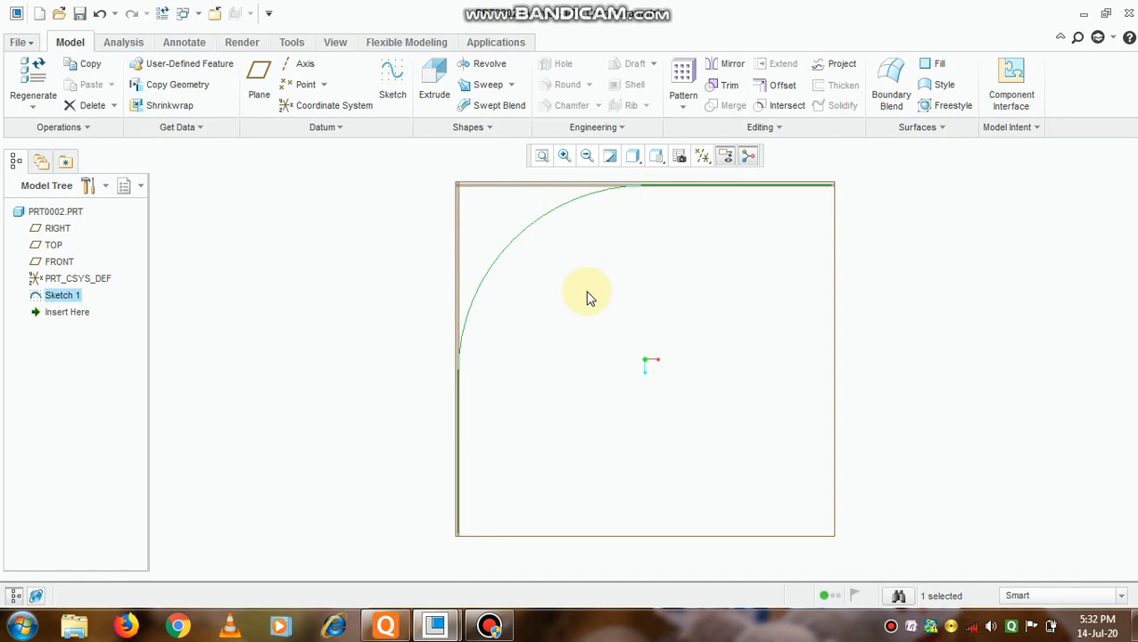
mouse_move(522, 370)
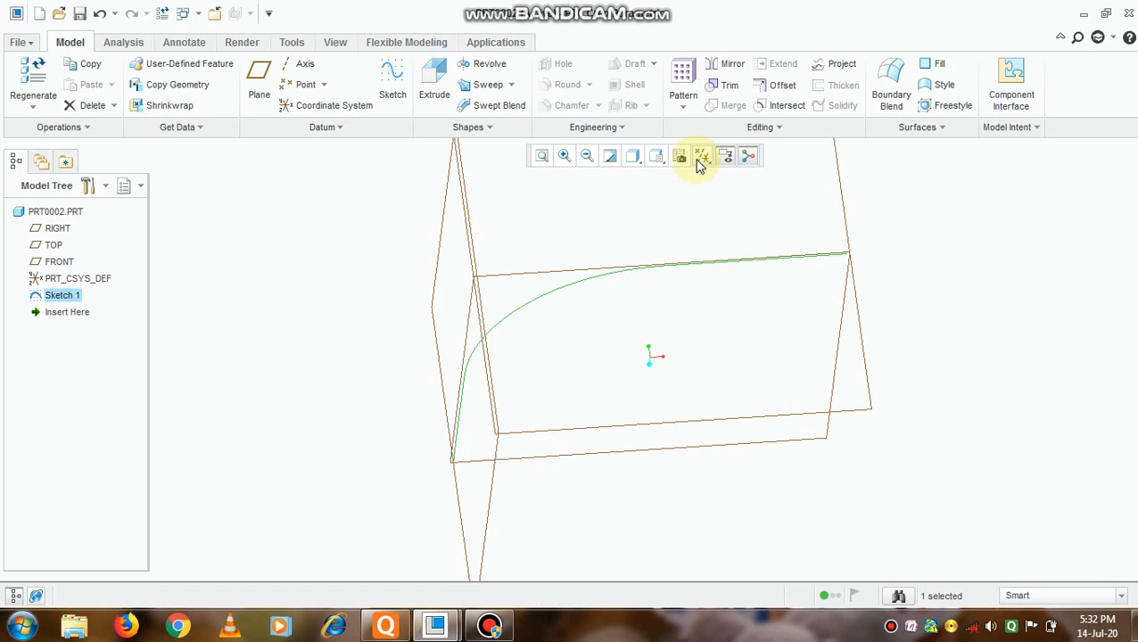
left_click(712, 155)
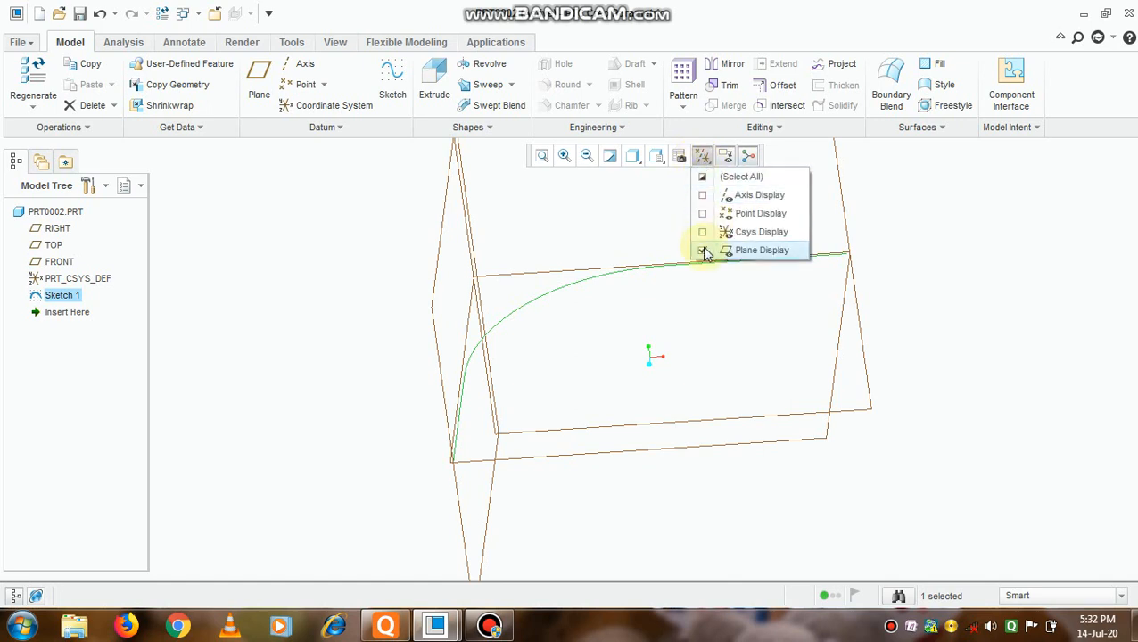
left_click(703, 250)
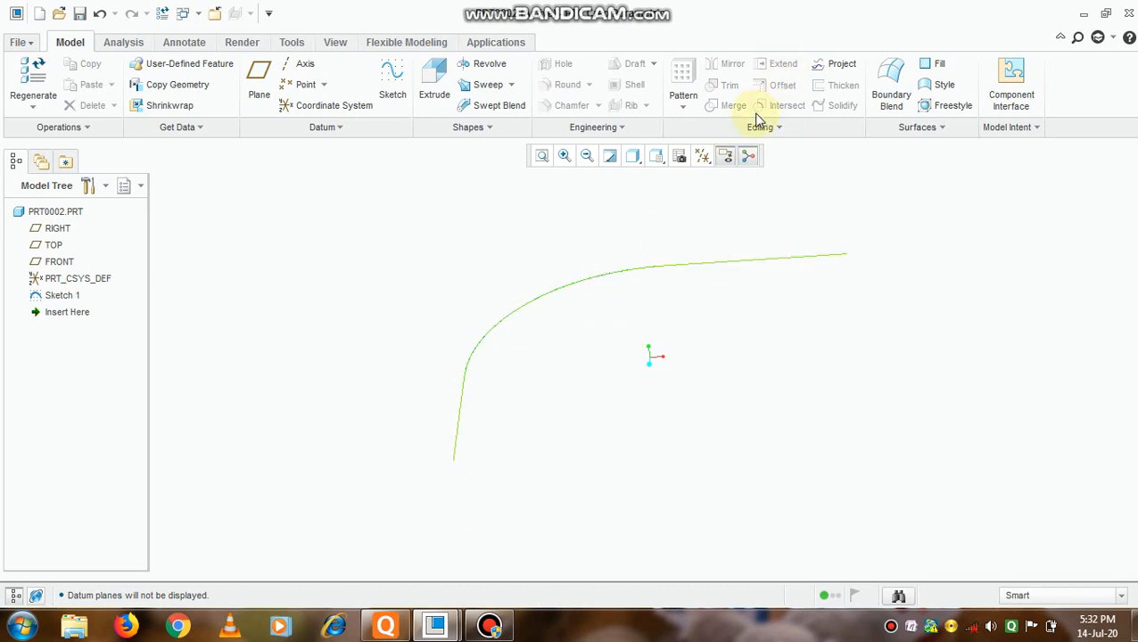
mouse_move(701, 155)
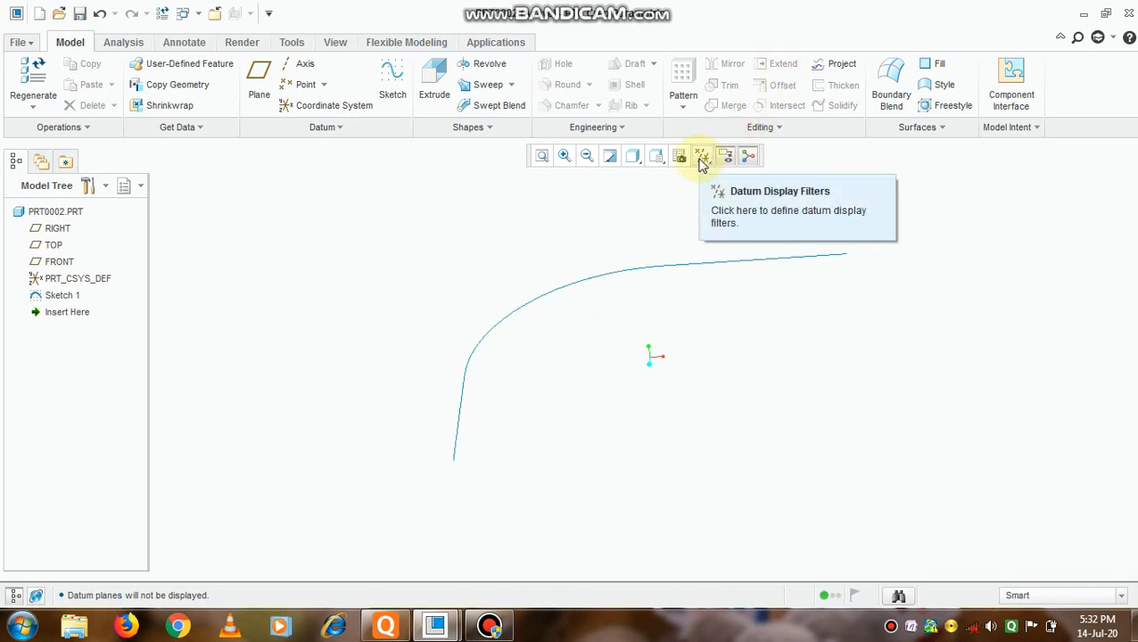
left_click(708, 155)
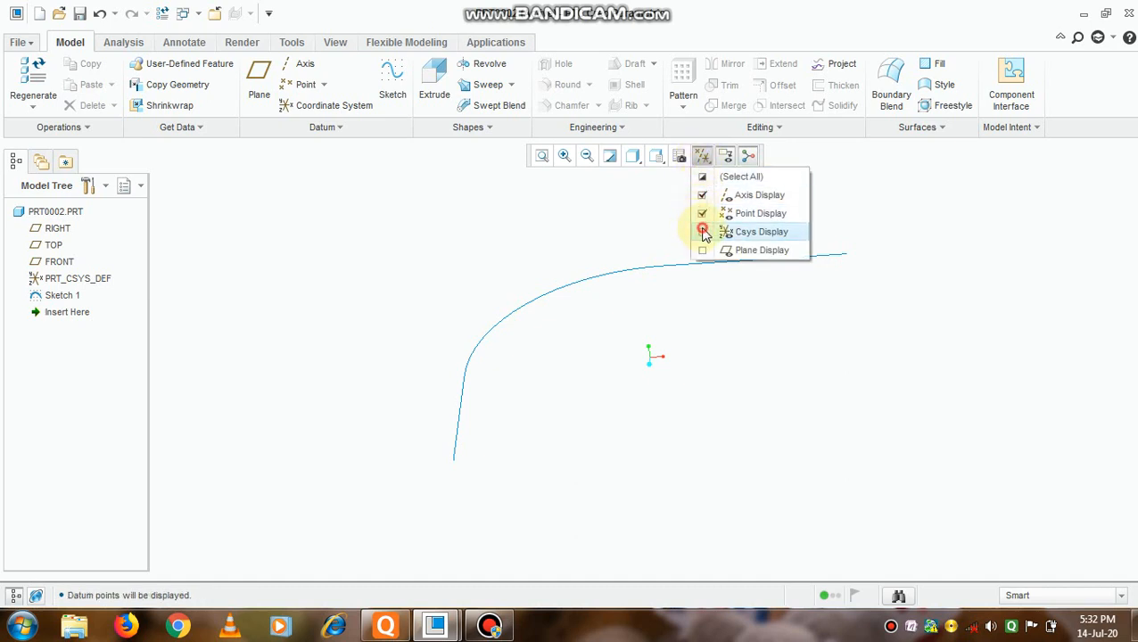
left_click(703, 250)
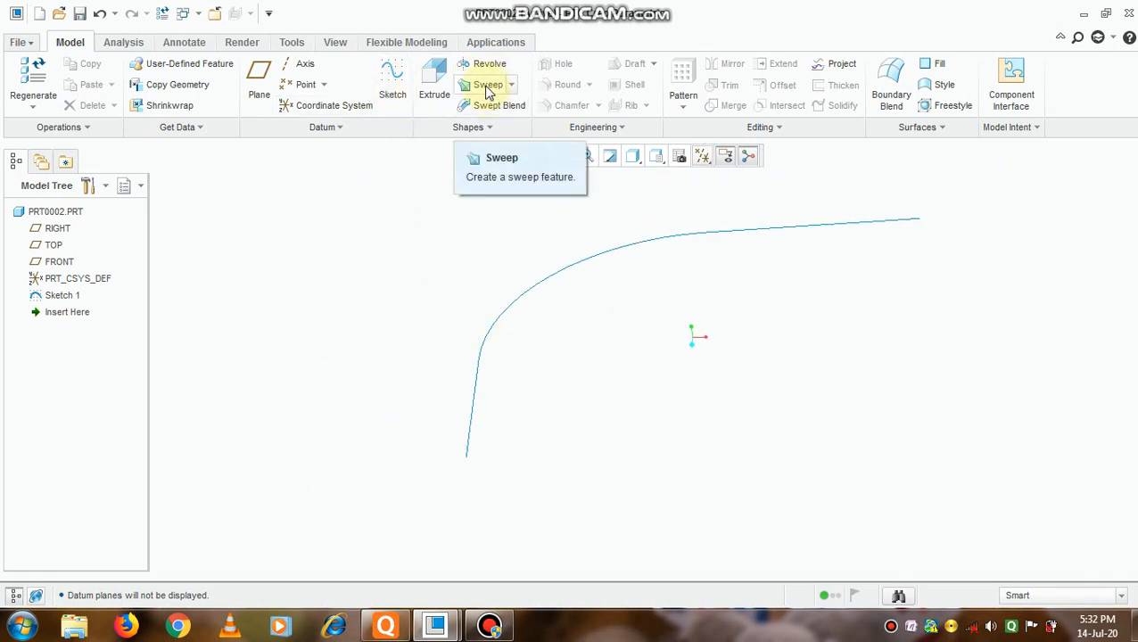
Start a sweep and pick Sketch 1's filleted path as its trajectory.
left_click(487, 84)
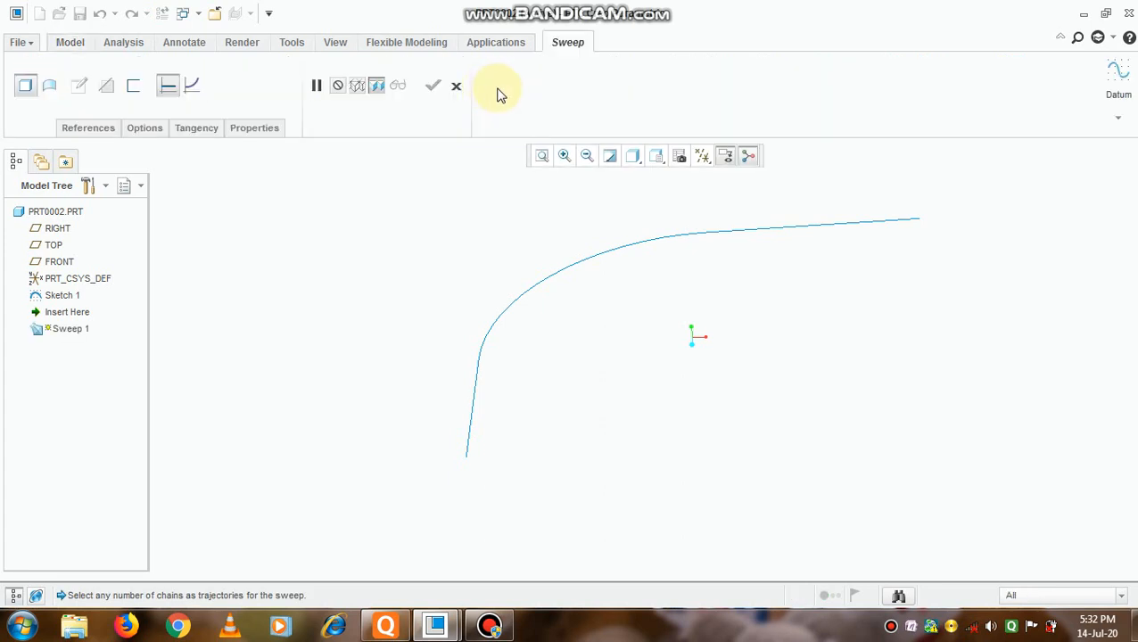
mouse_move(823, 238)
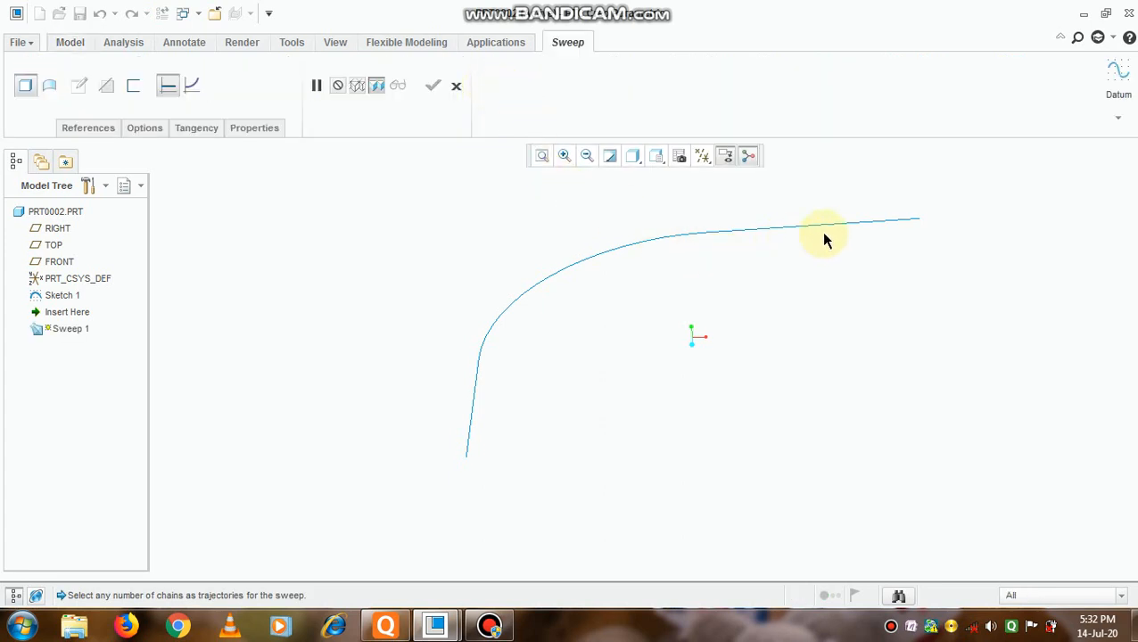
left_click_drag(820, 236, 741, 346)
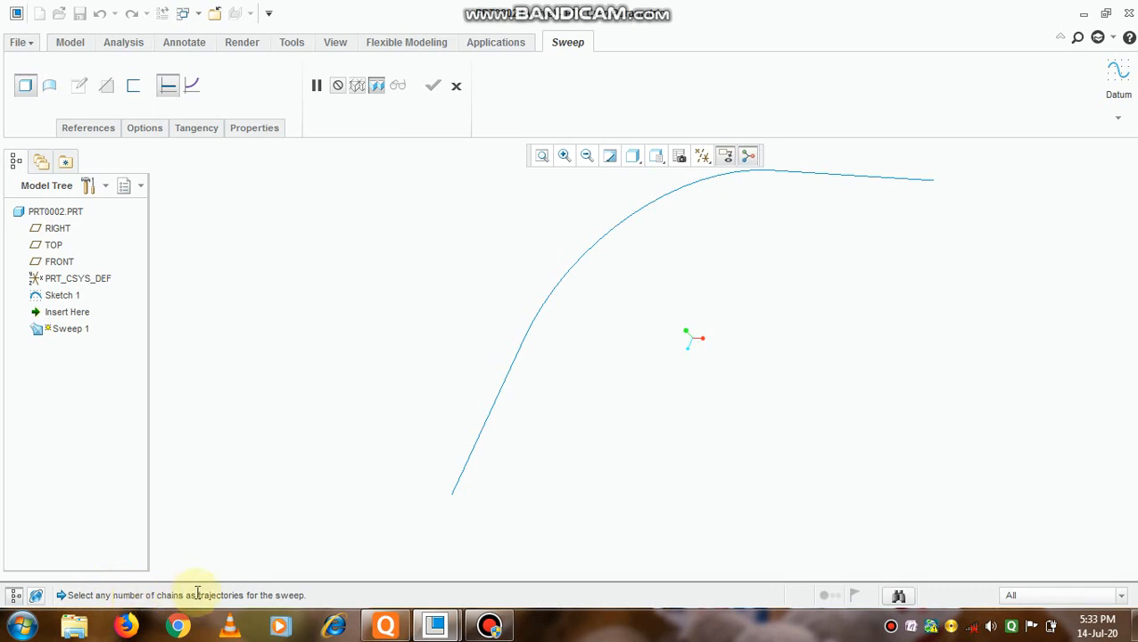
mouse_move(586, 332)
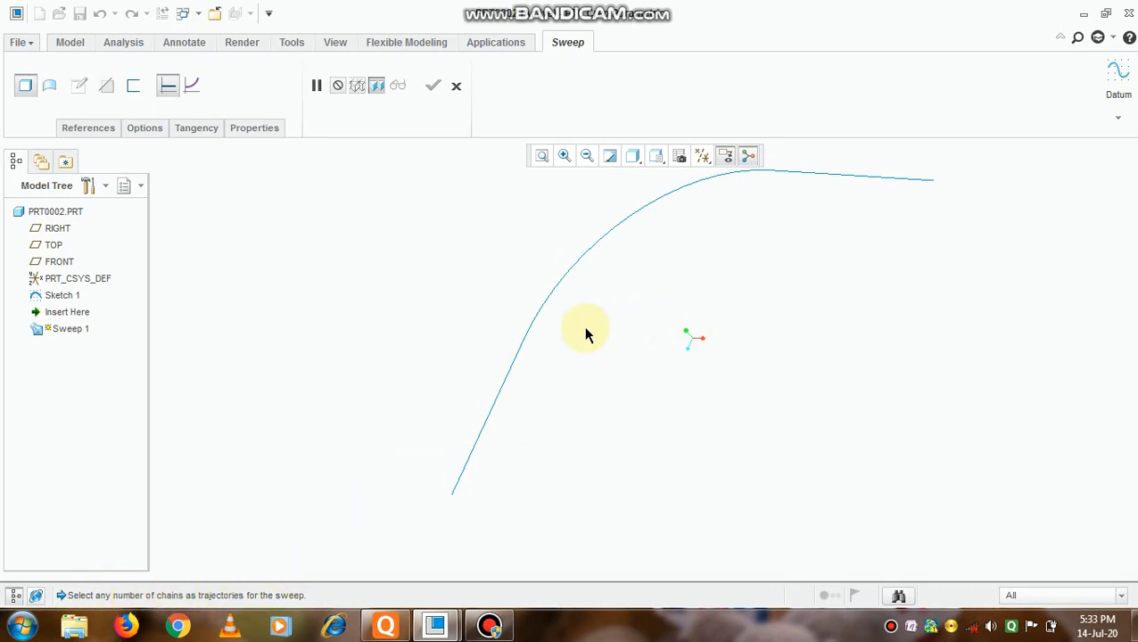
left_click(526, 346)
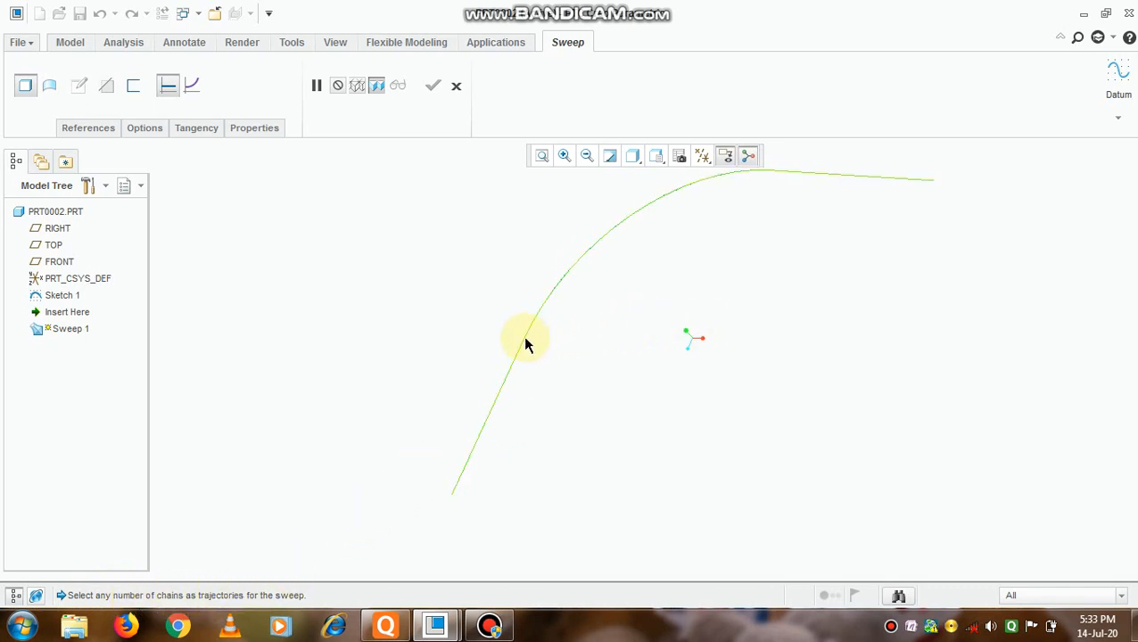
left_click(526, 344)
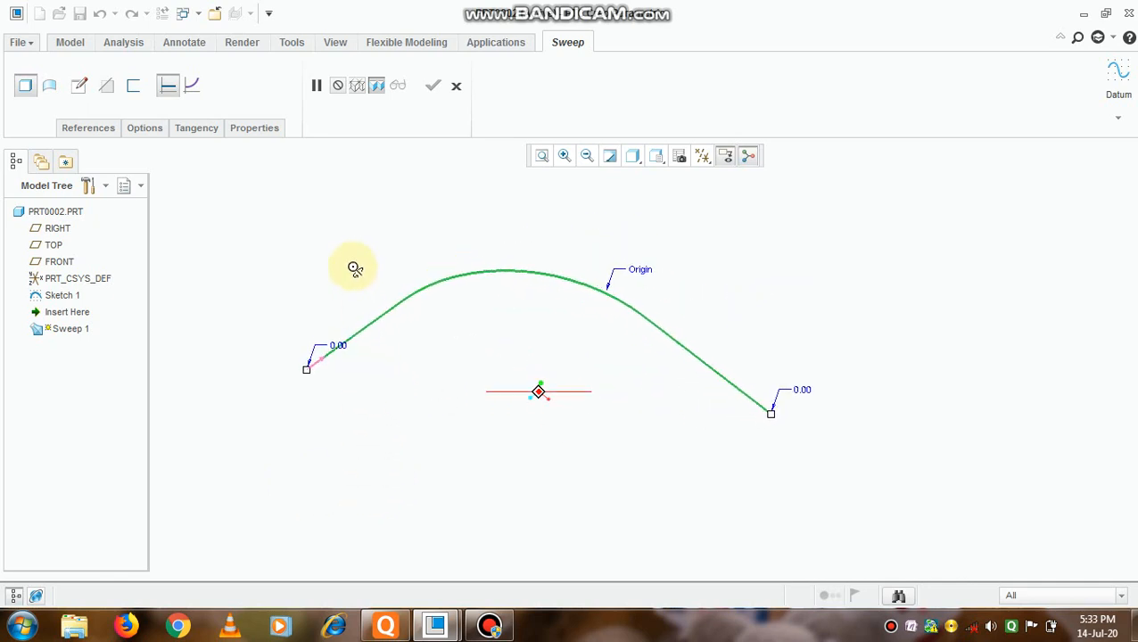
left_click(49, 86)
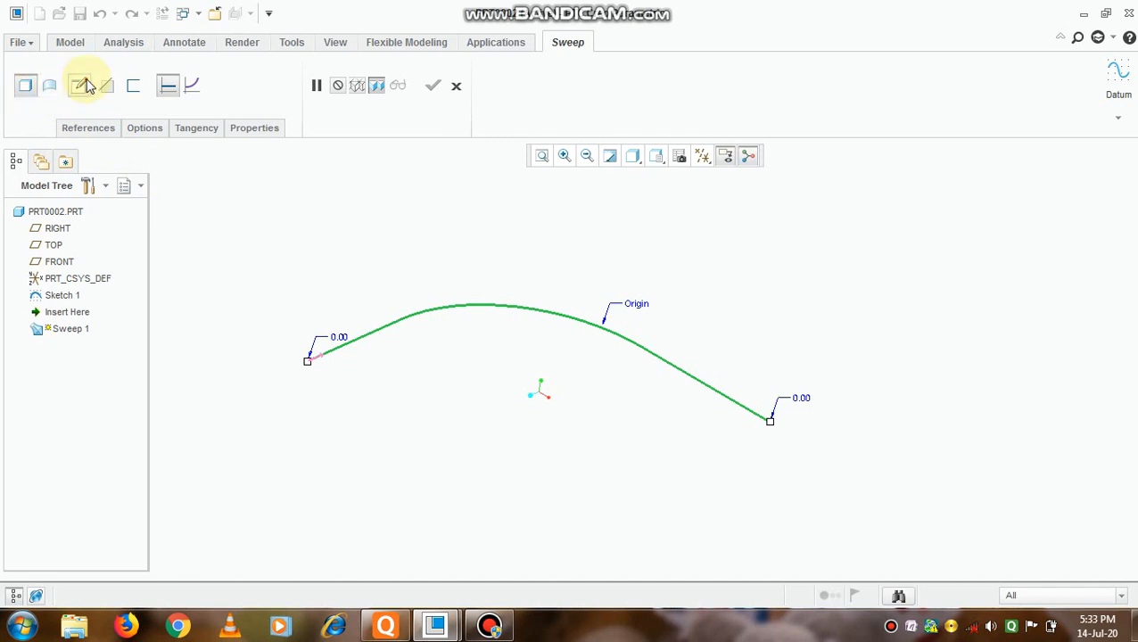
mouse_move(86, 85)
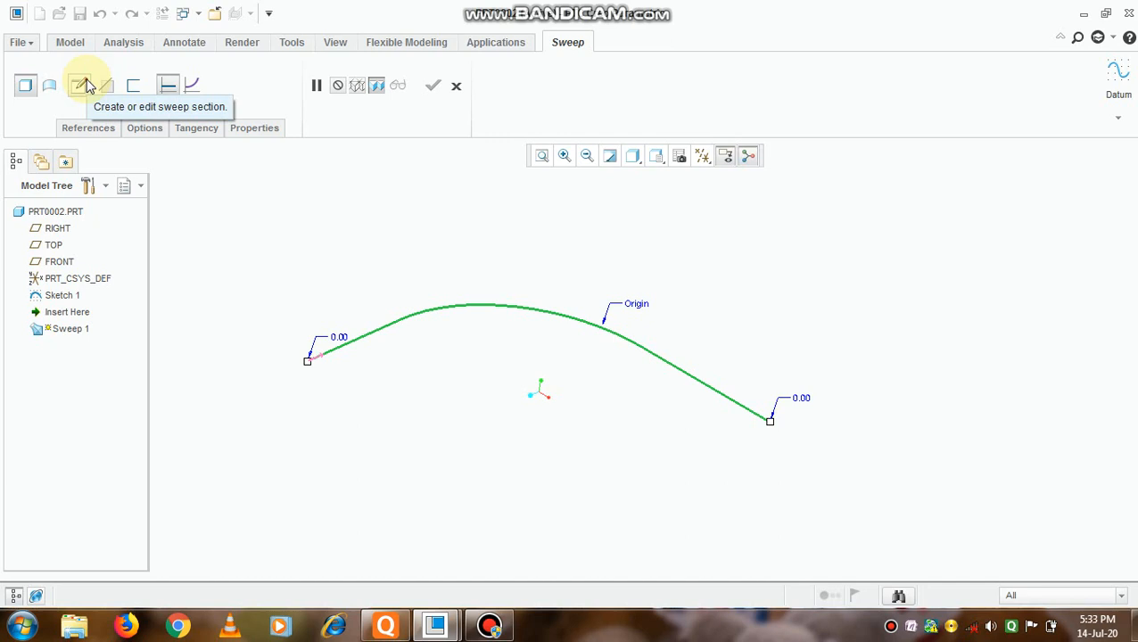
Sketch a 60-diameter circle at the path start as the sweep section.
left_click(87, 84)
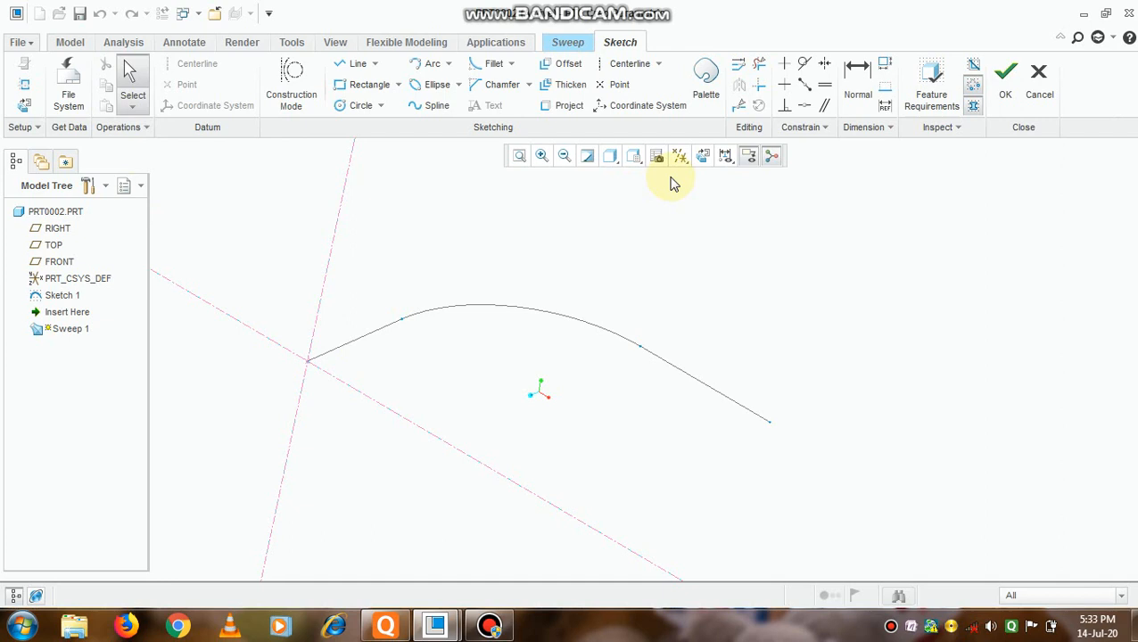
mouse_move(703, 155)
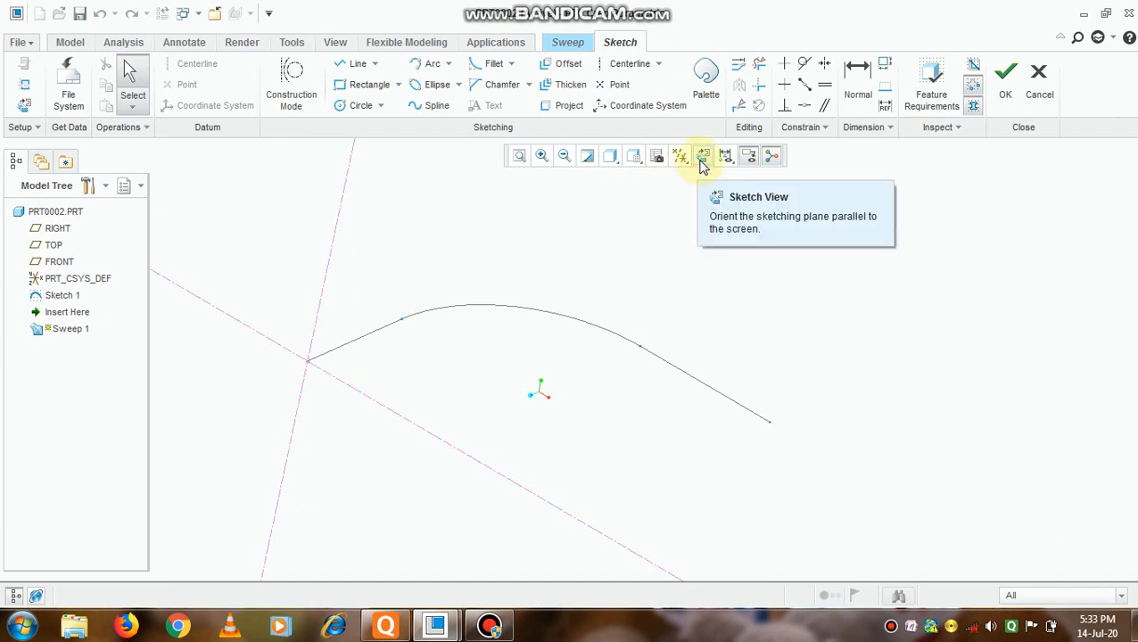
left_click(702, 155)
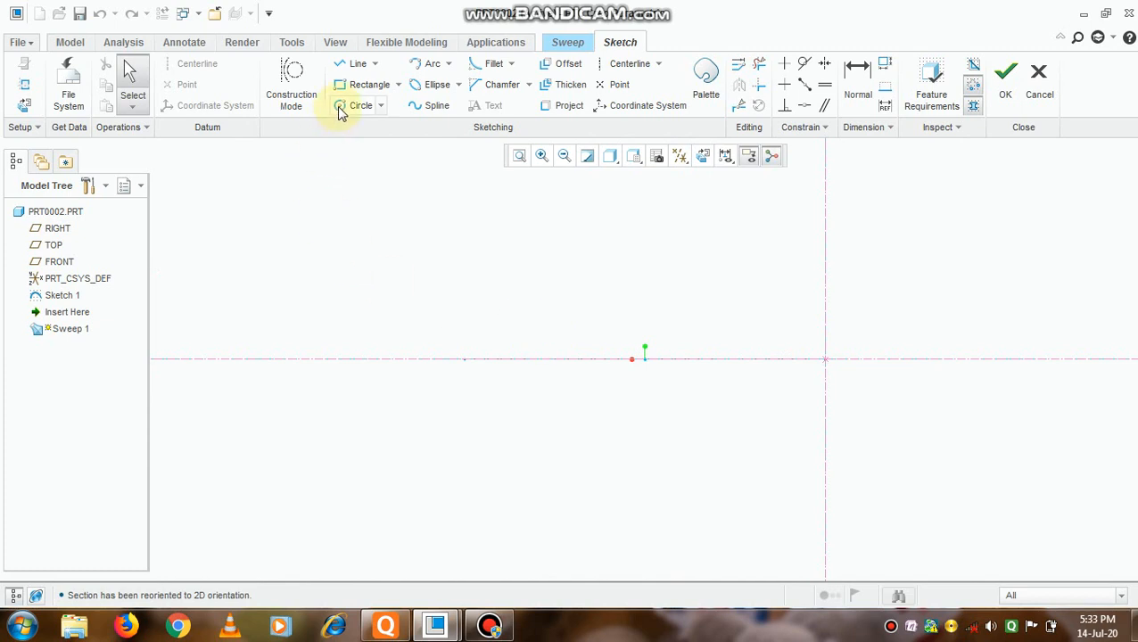
left_click(361, 105)
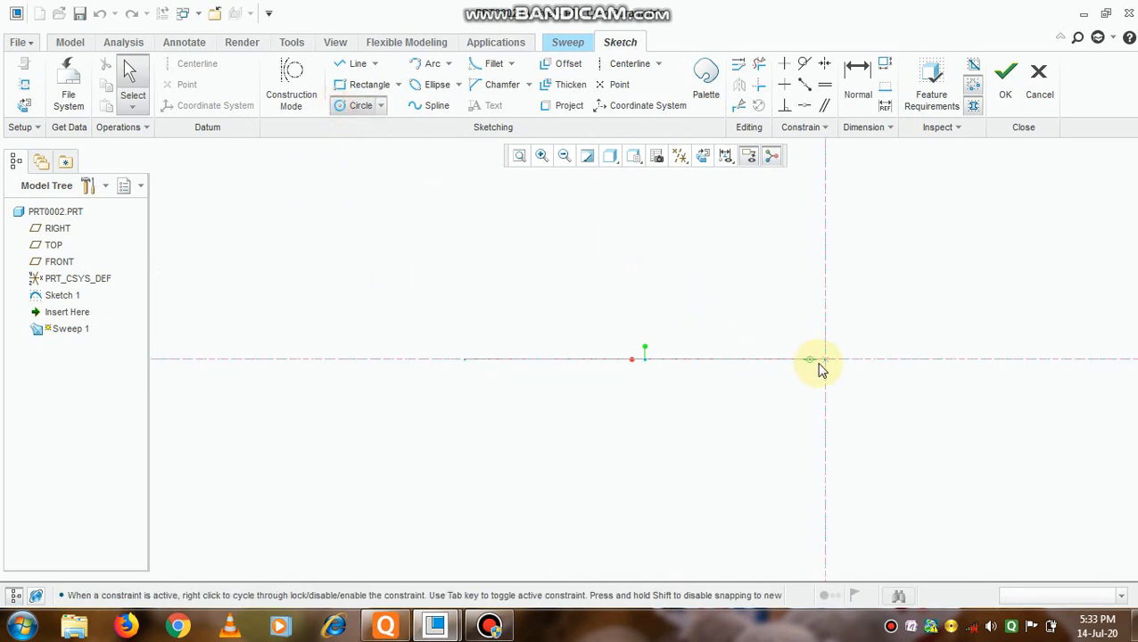
left_click_drag(824, 359, 798, 416)
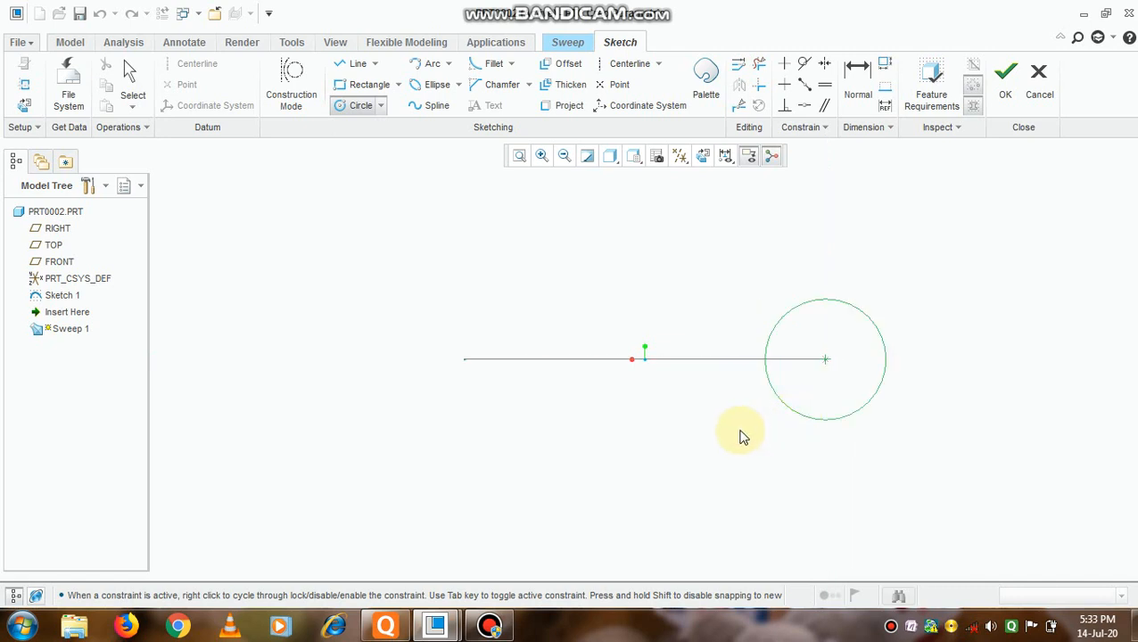
left_click(825, 359)
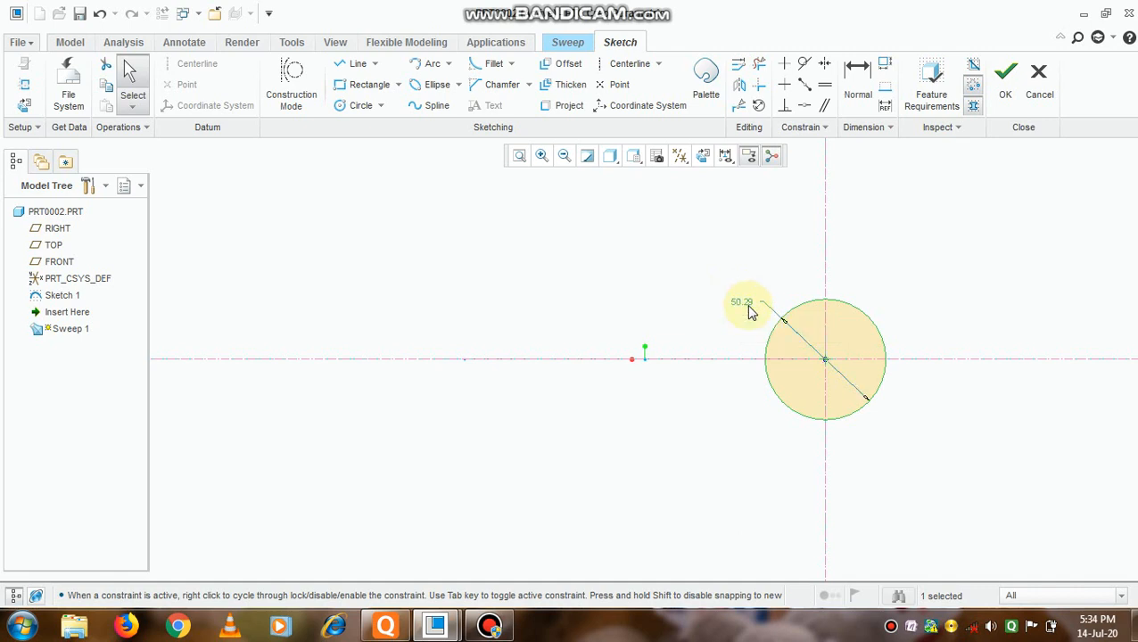
double_click(743, 302)
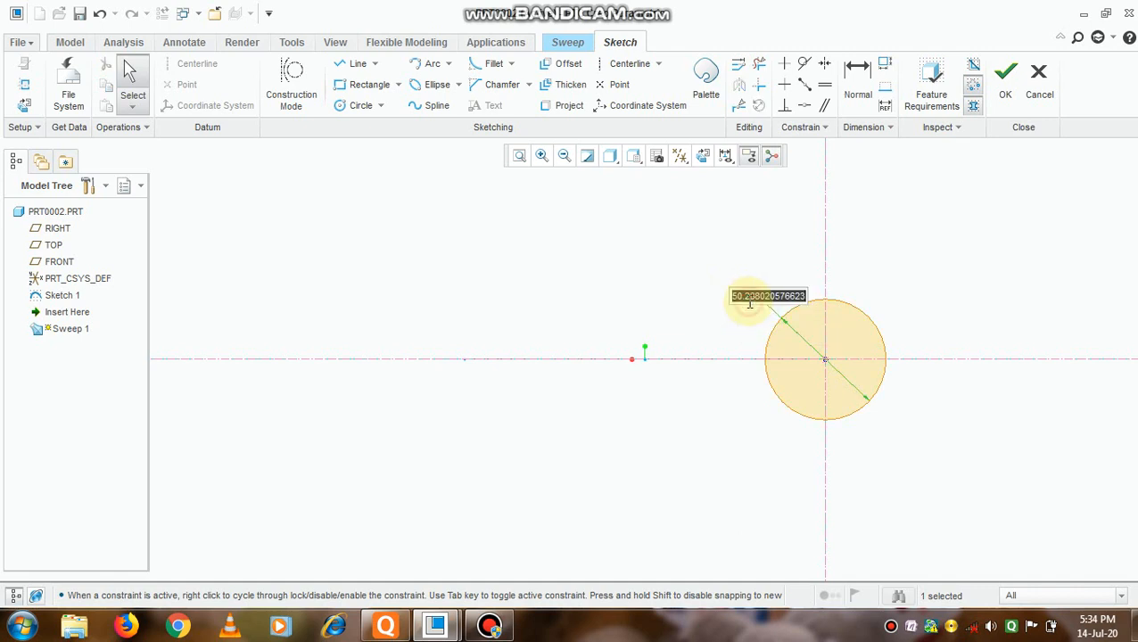
type("60.00")
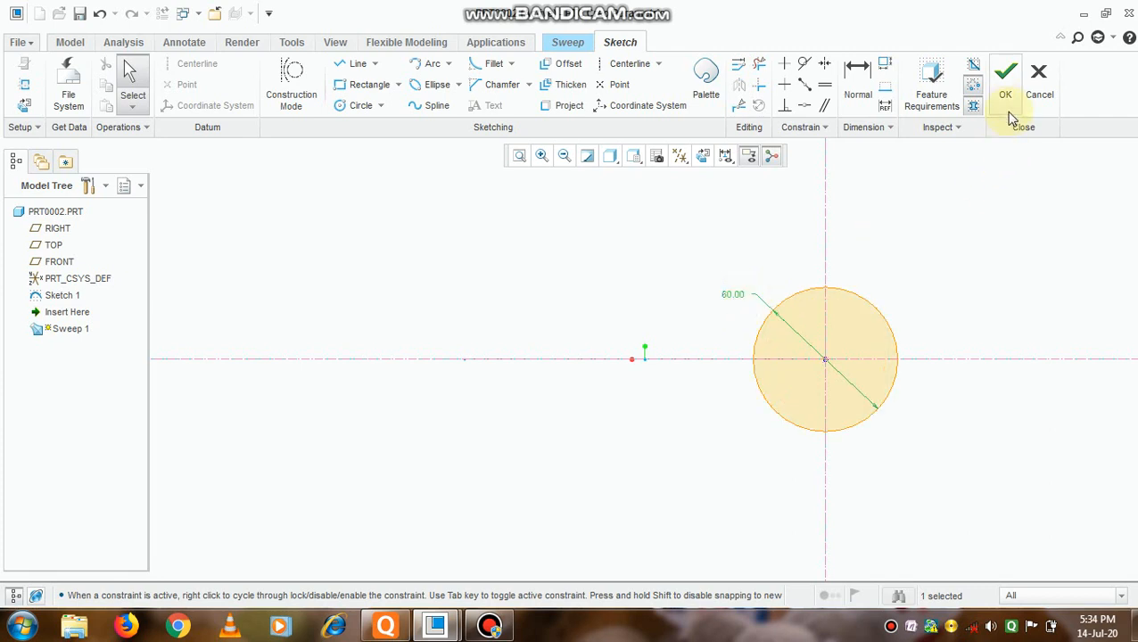
left_click(1005, 79)
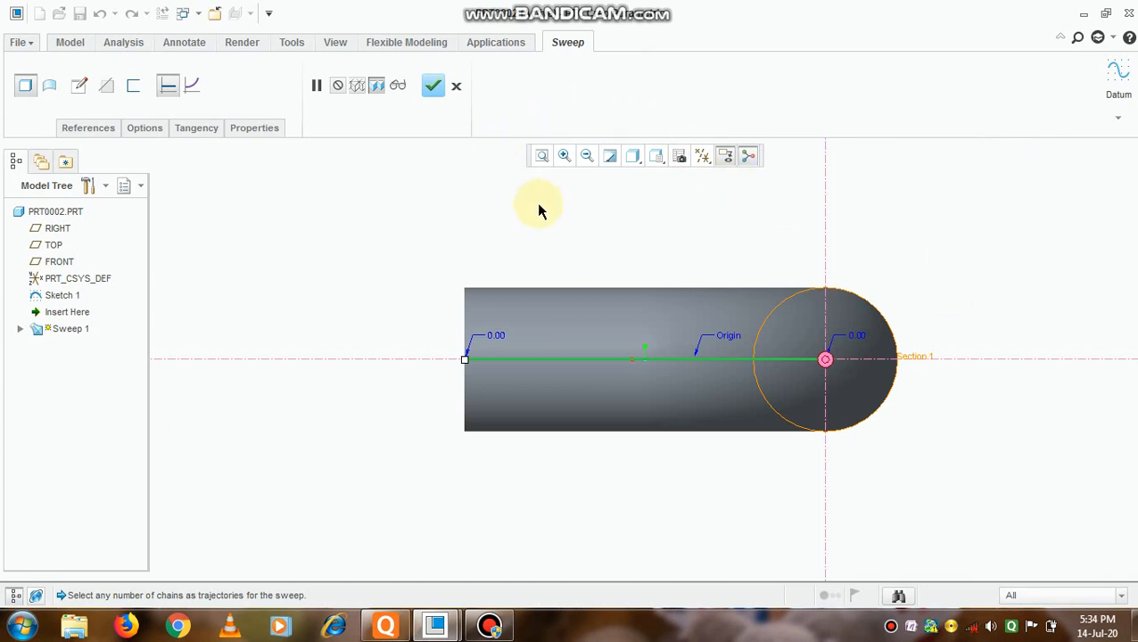
Complete Sweep 1 and orbit the solid elbow to inspect its bend and ends.
left_click(432, 86)
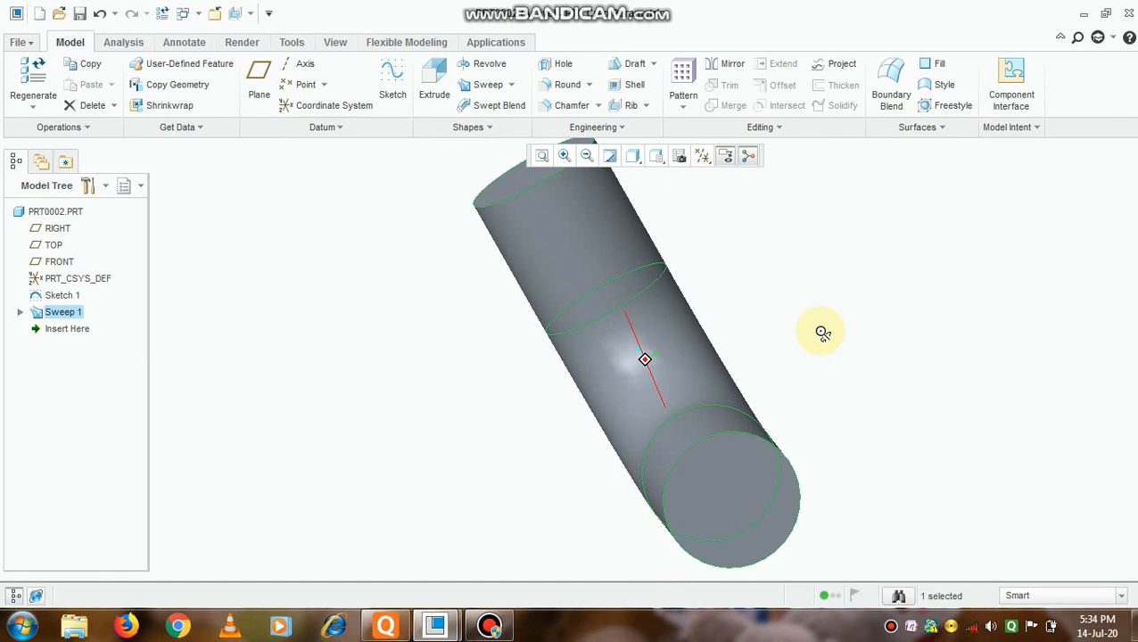
left_click_drag(820, 332, 646, 444)
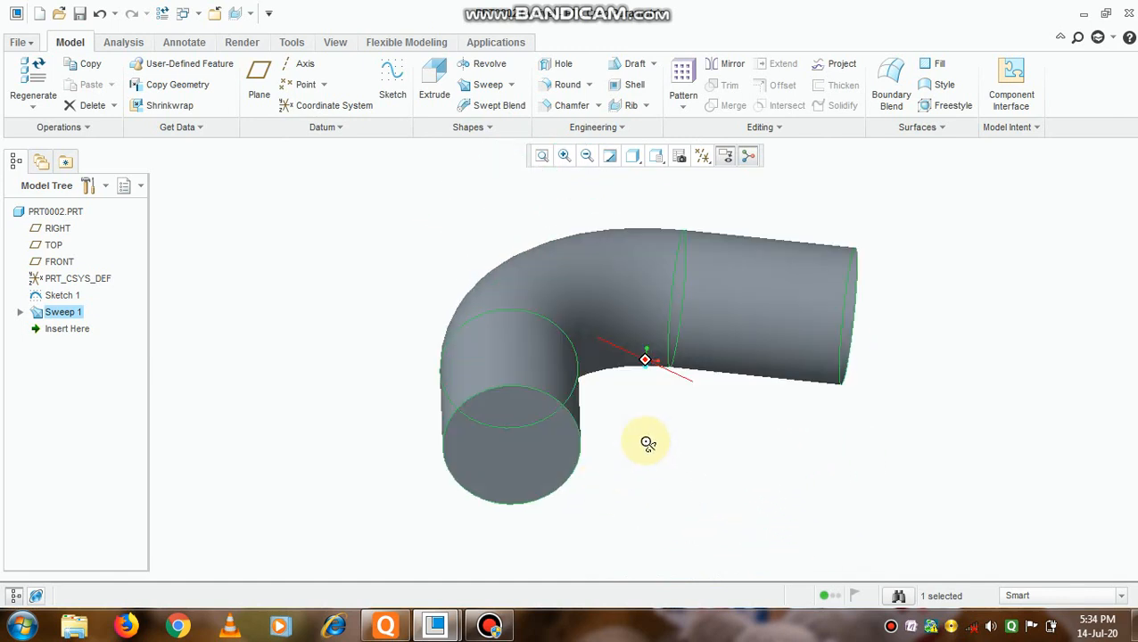
scroll("down", 3)
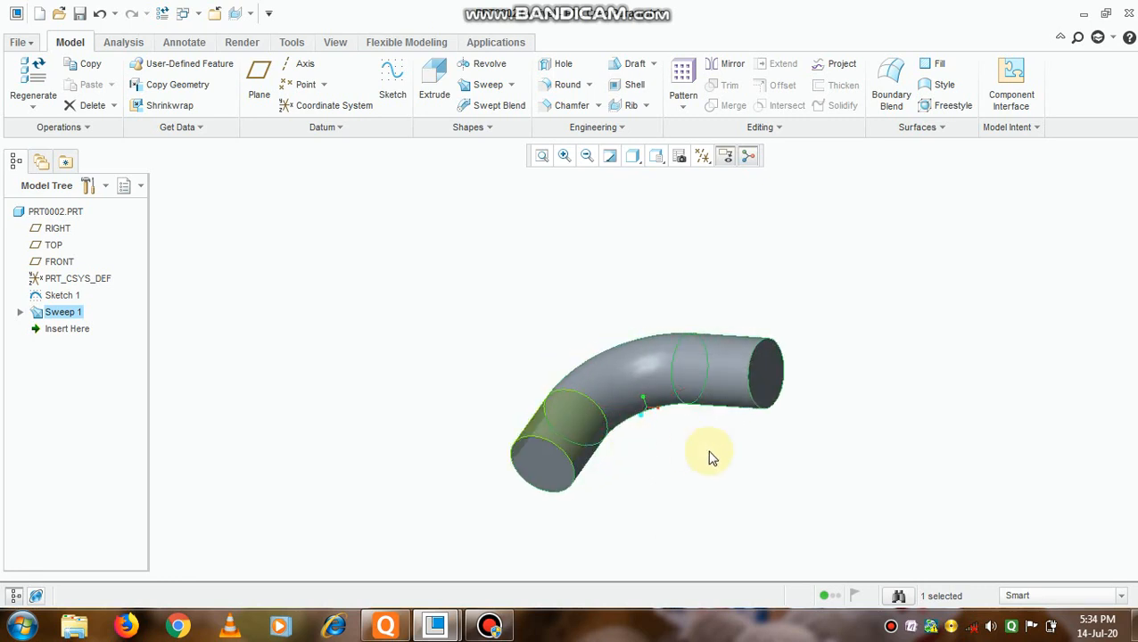
left_click_drag(709, 455, 597, 343)
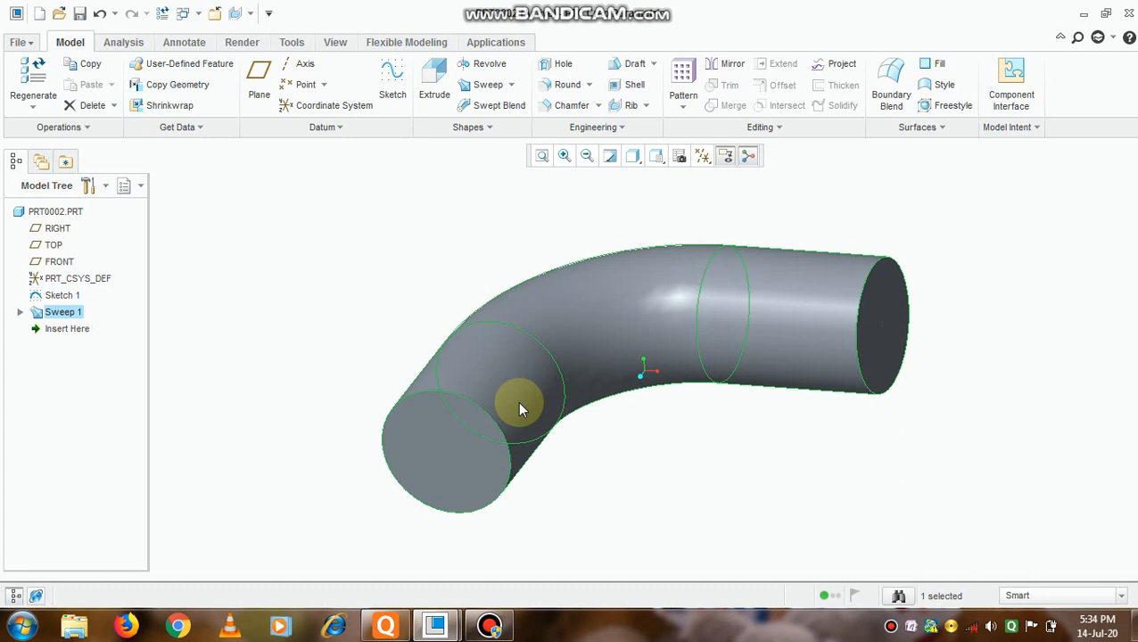
left_click_drag(522, 406, 427, 451)
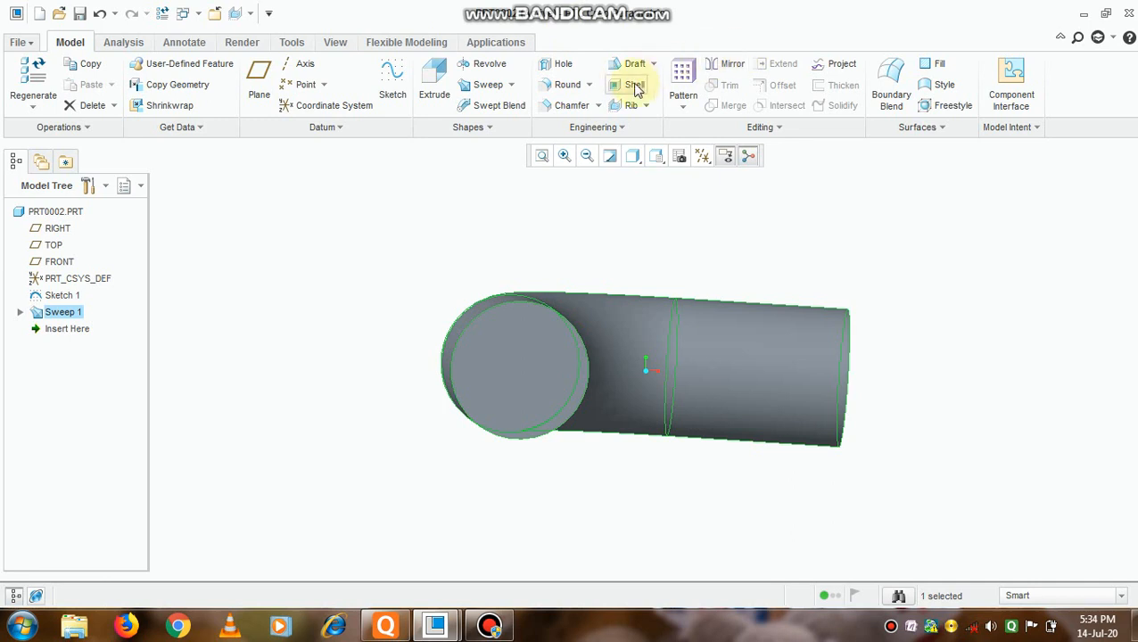
Shell the elbow with 3.18 wall thickness, removing both end faces.
left_click(633, 85)
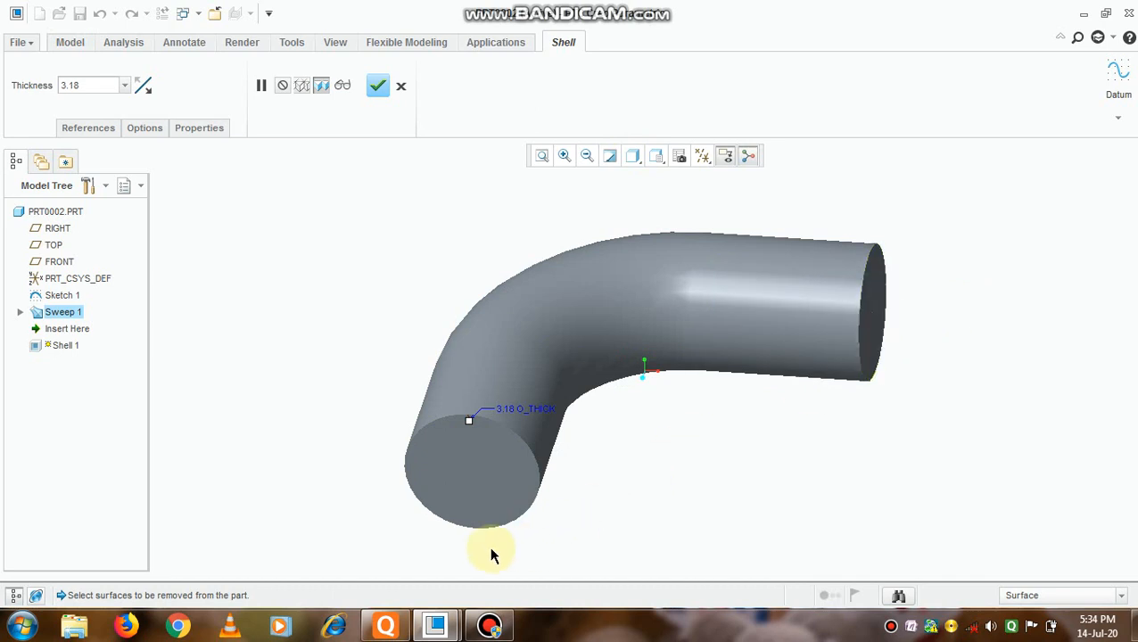
left_click(478, 482)
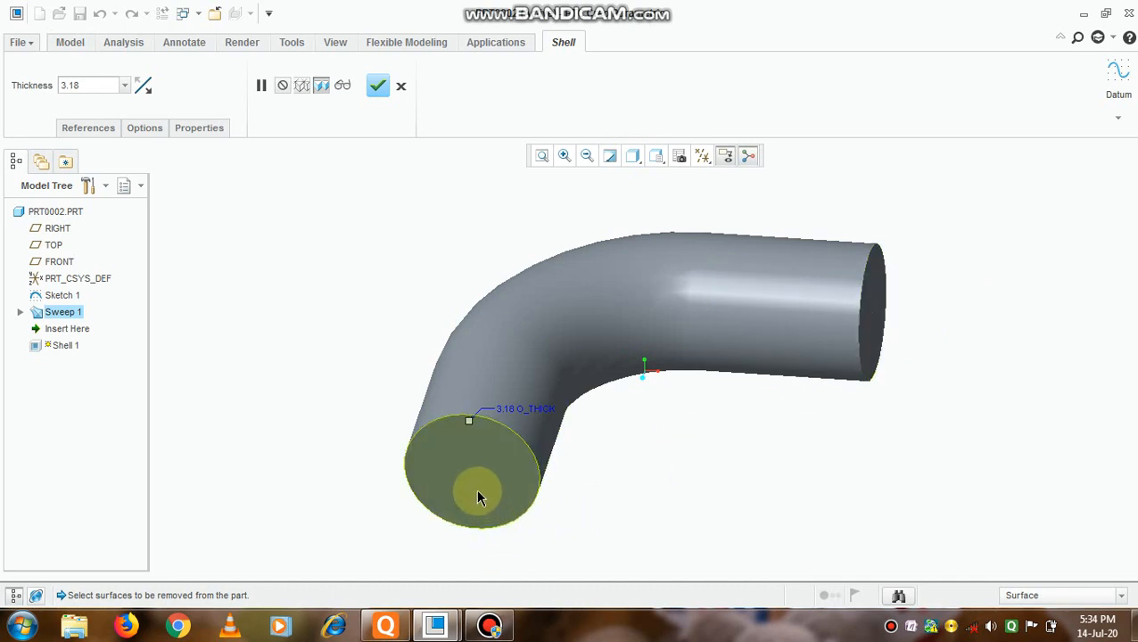
left_click(478, 497)
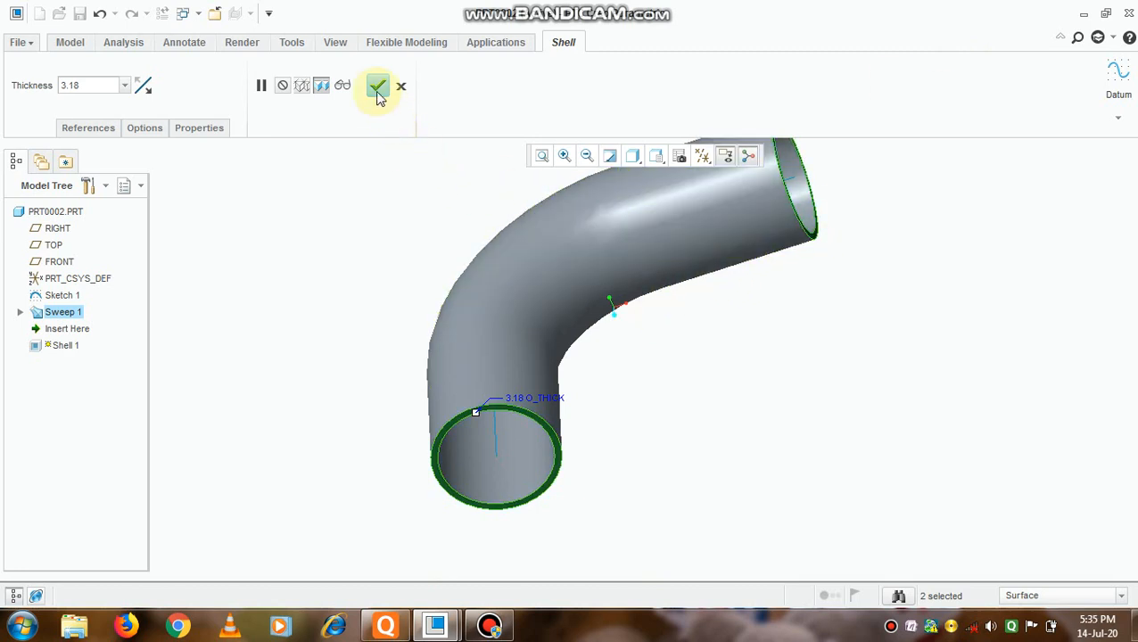
left_click(378, 86)
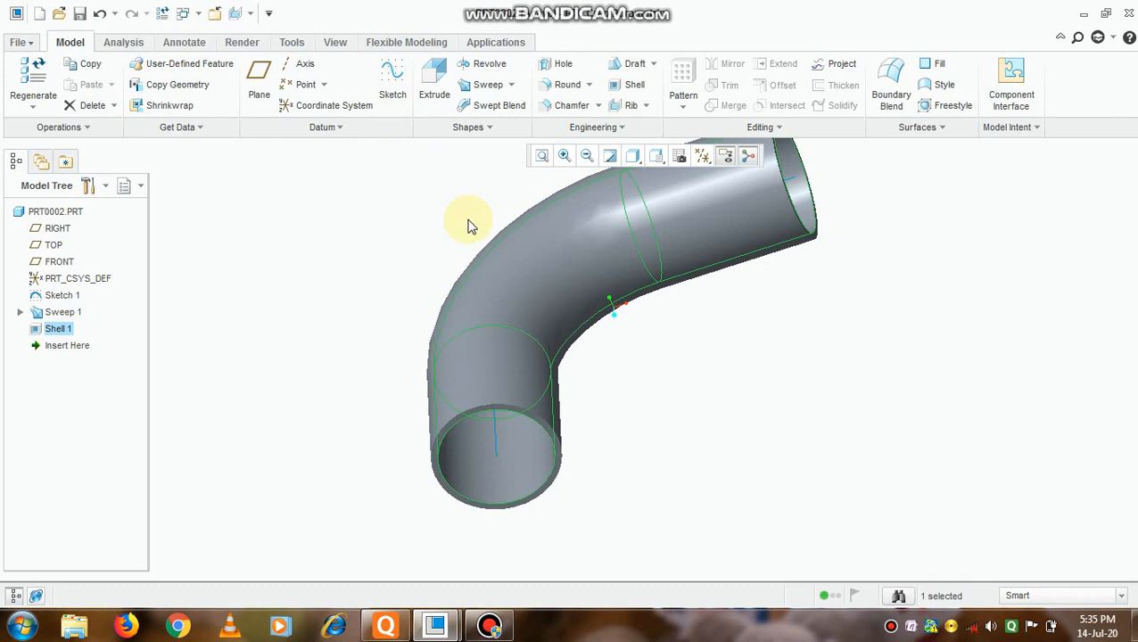
left_click_drag(470, 221, 617, 403)
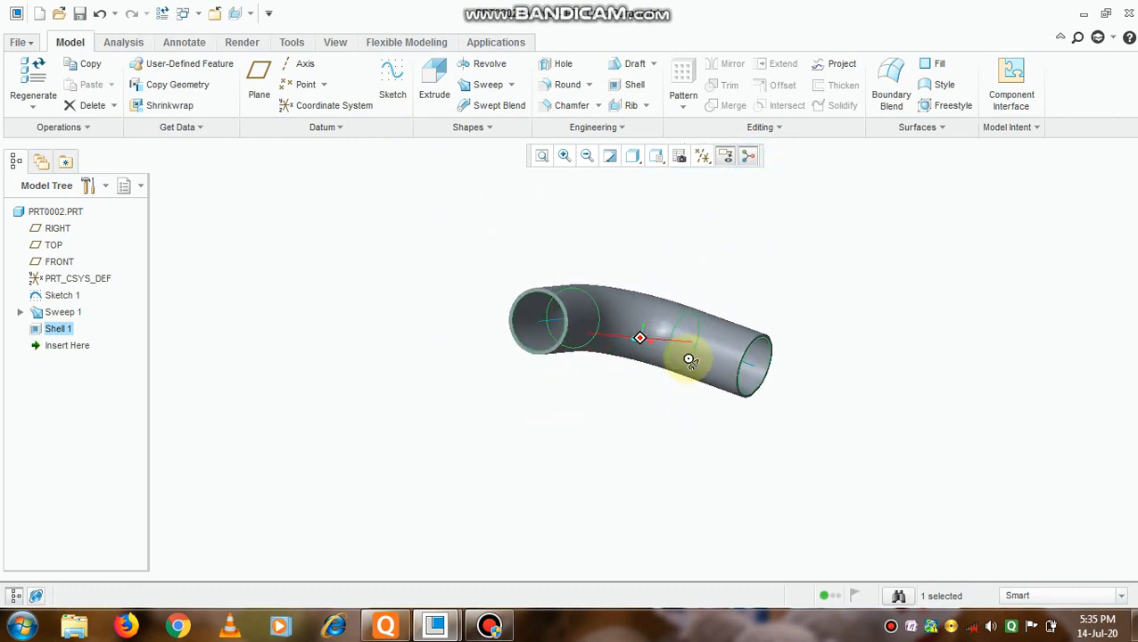
left_click_drag(688, 359, 599, 471)
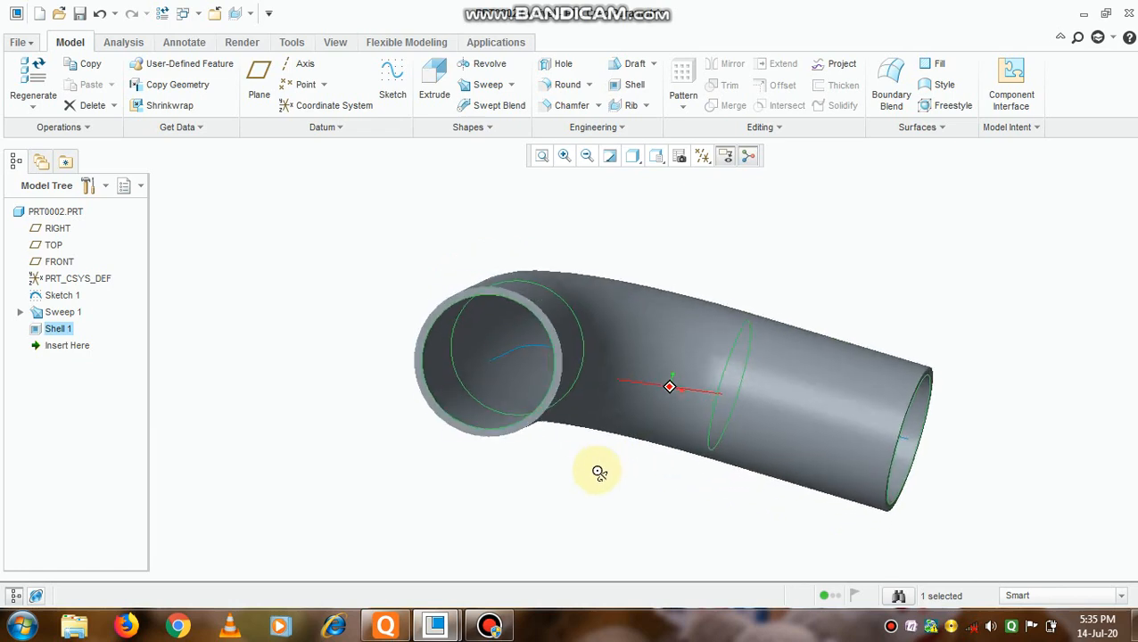
left_click_drag(597, 471, 745, 343)
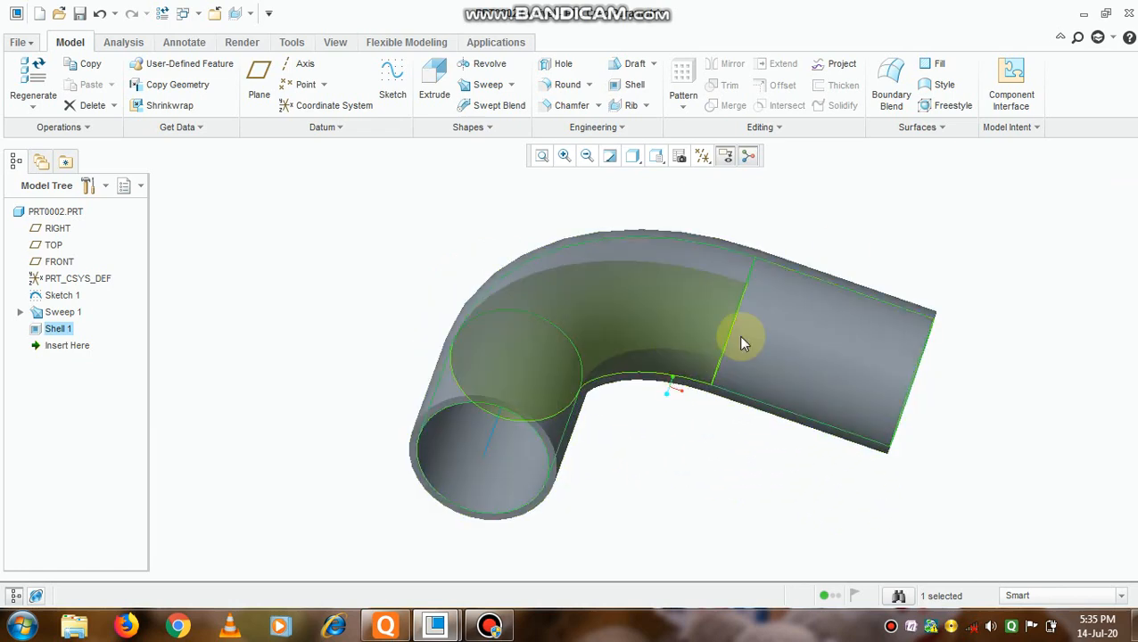